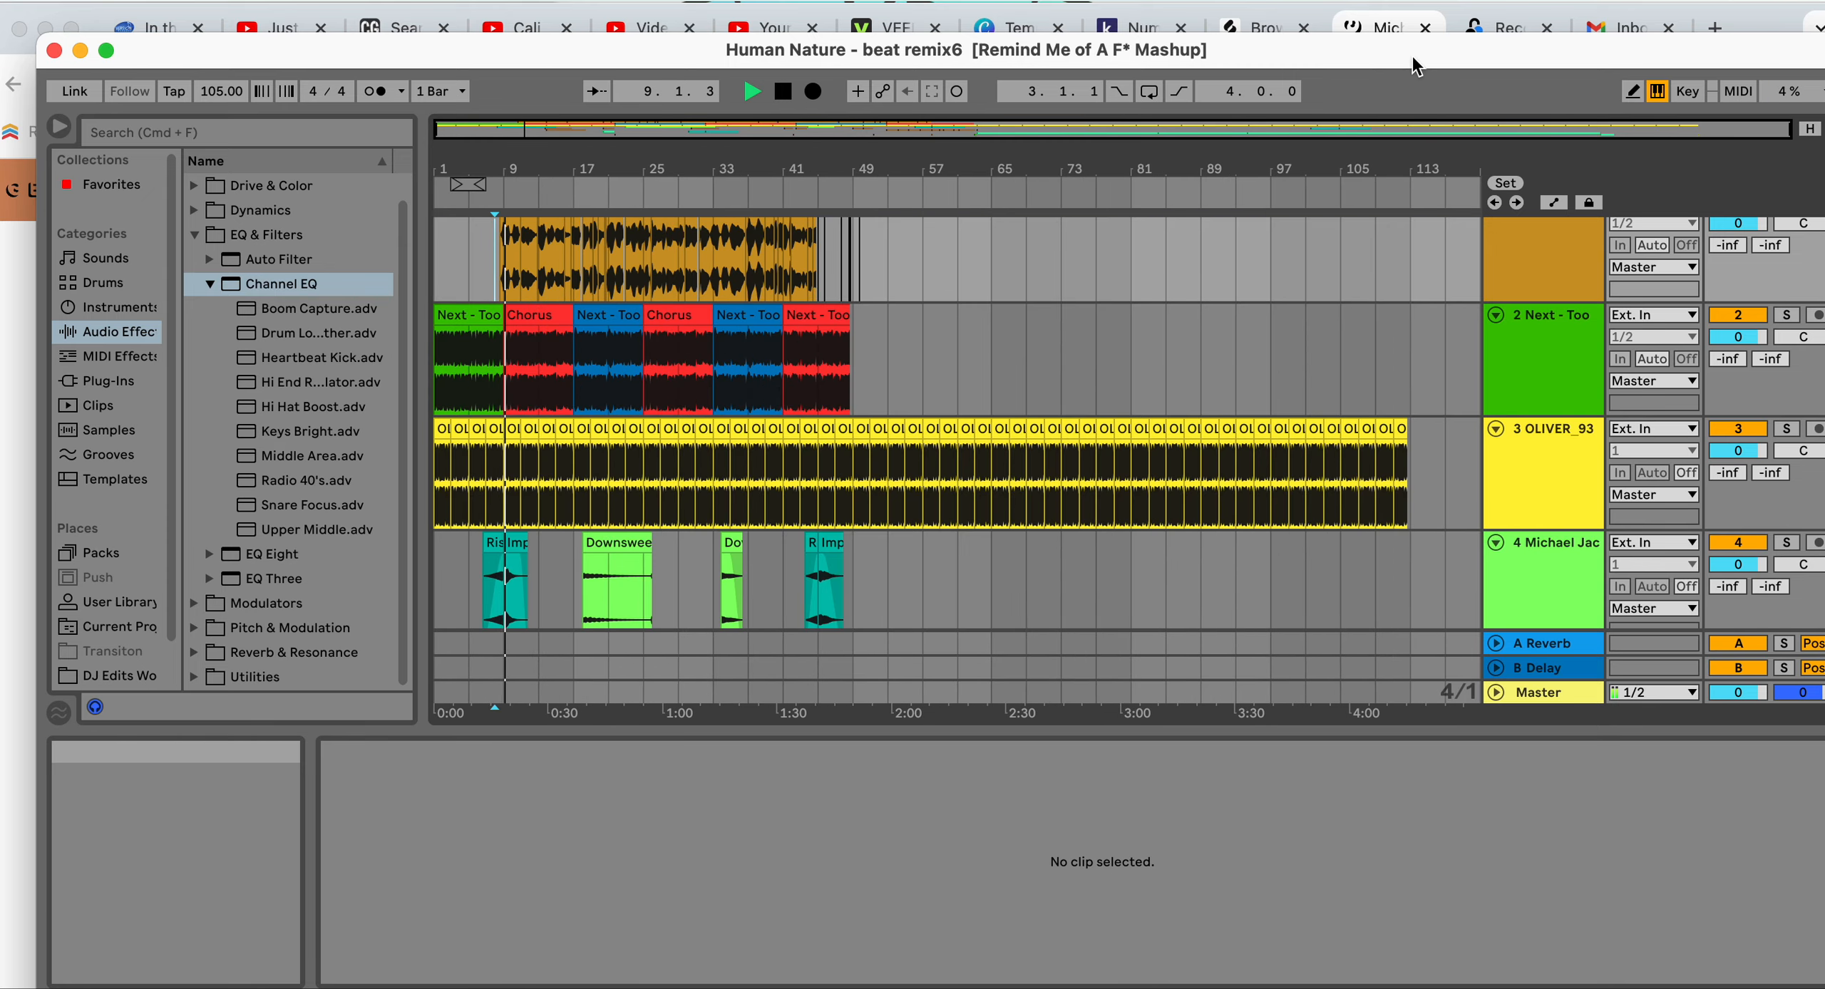
pyautogui.moveTo(542, 129)
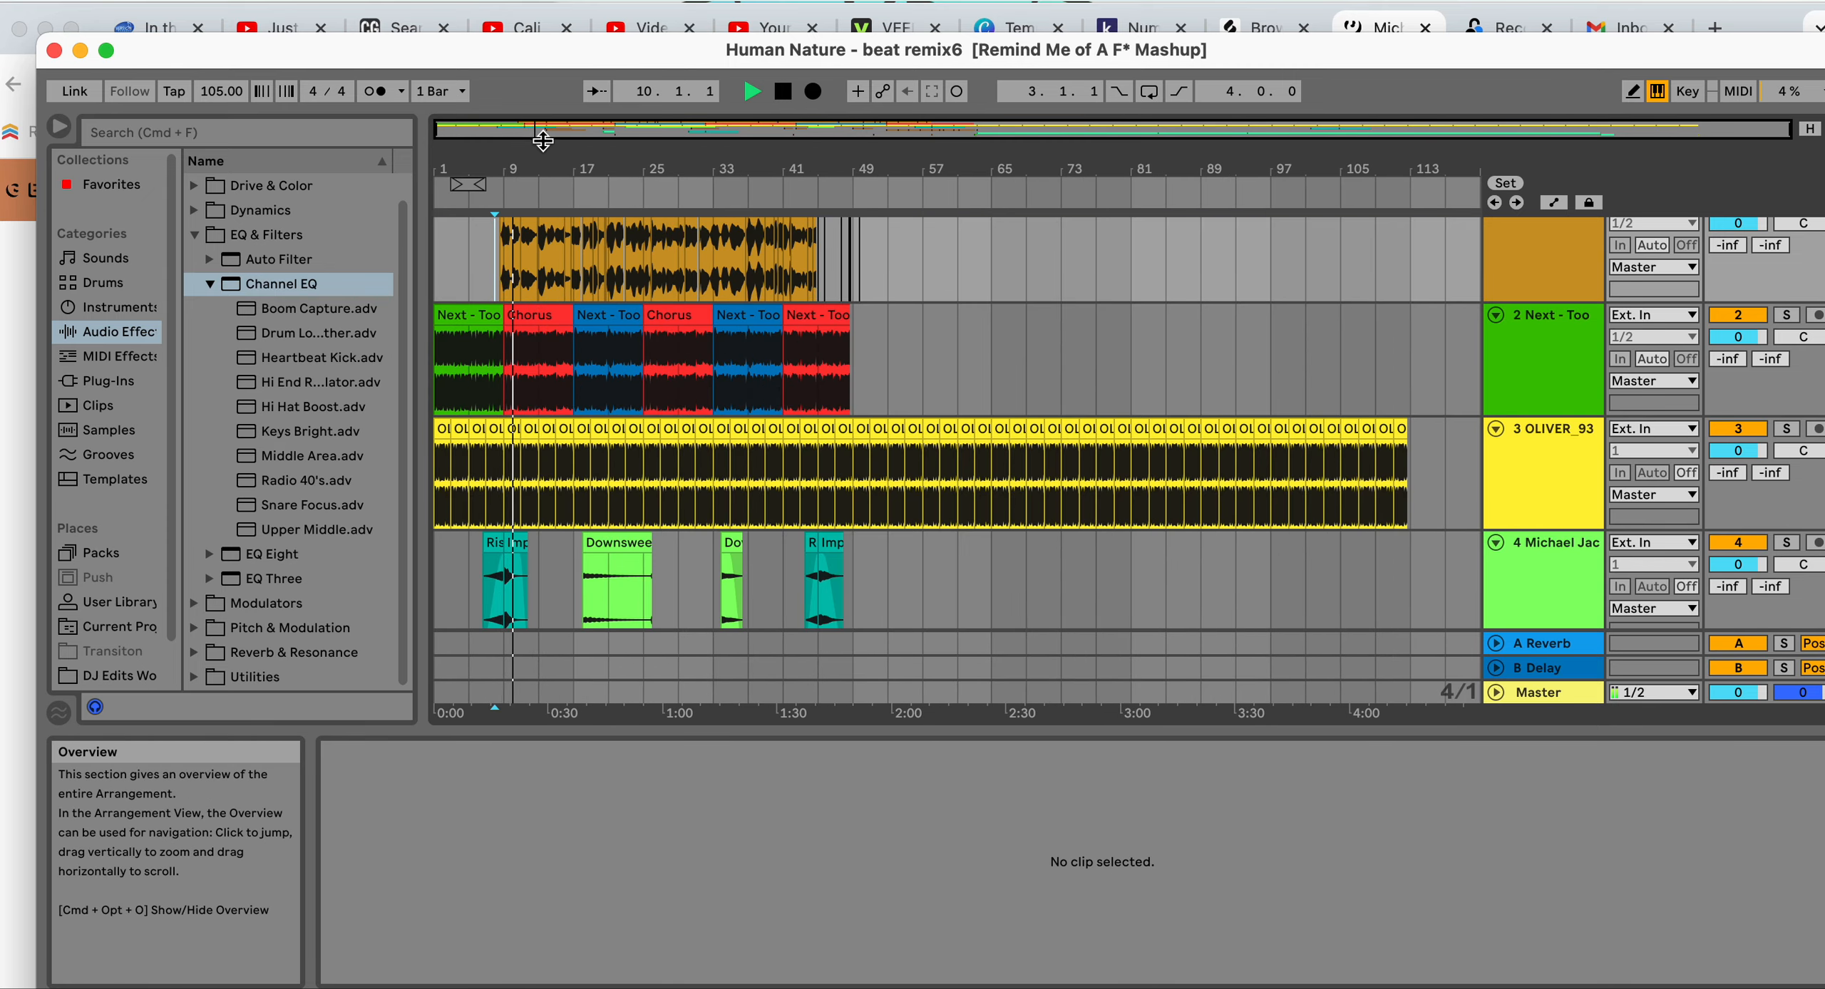
# Step: Start playback of the Human Nature mashup from the intro on the transport
pyautogui.click(561, 140)
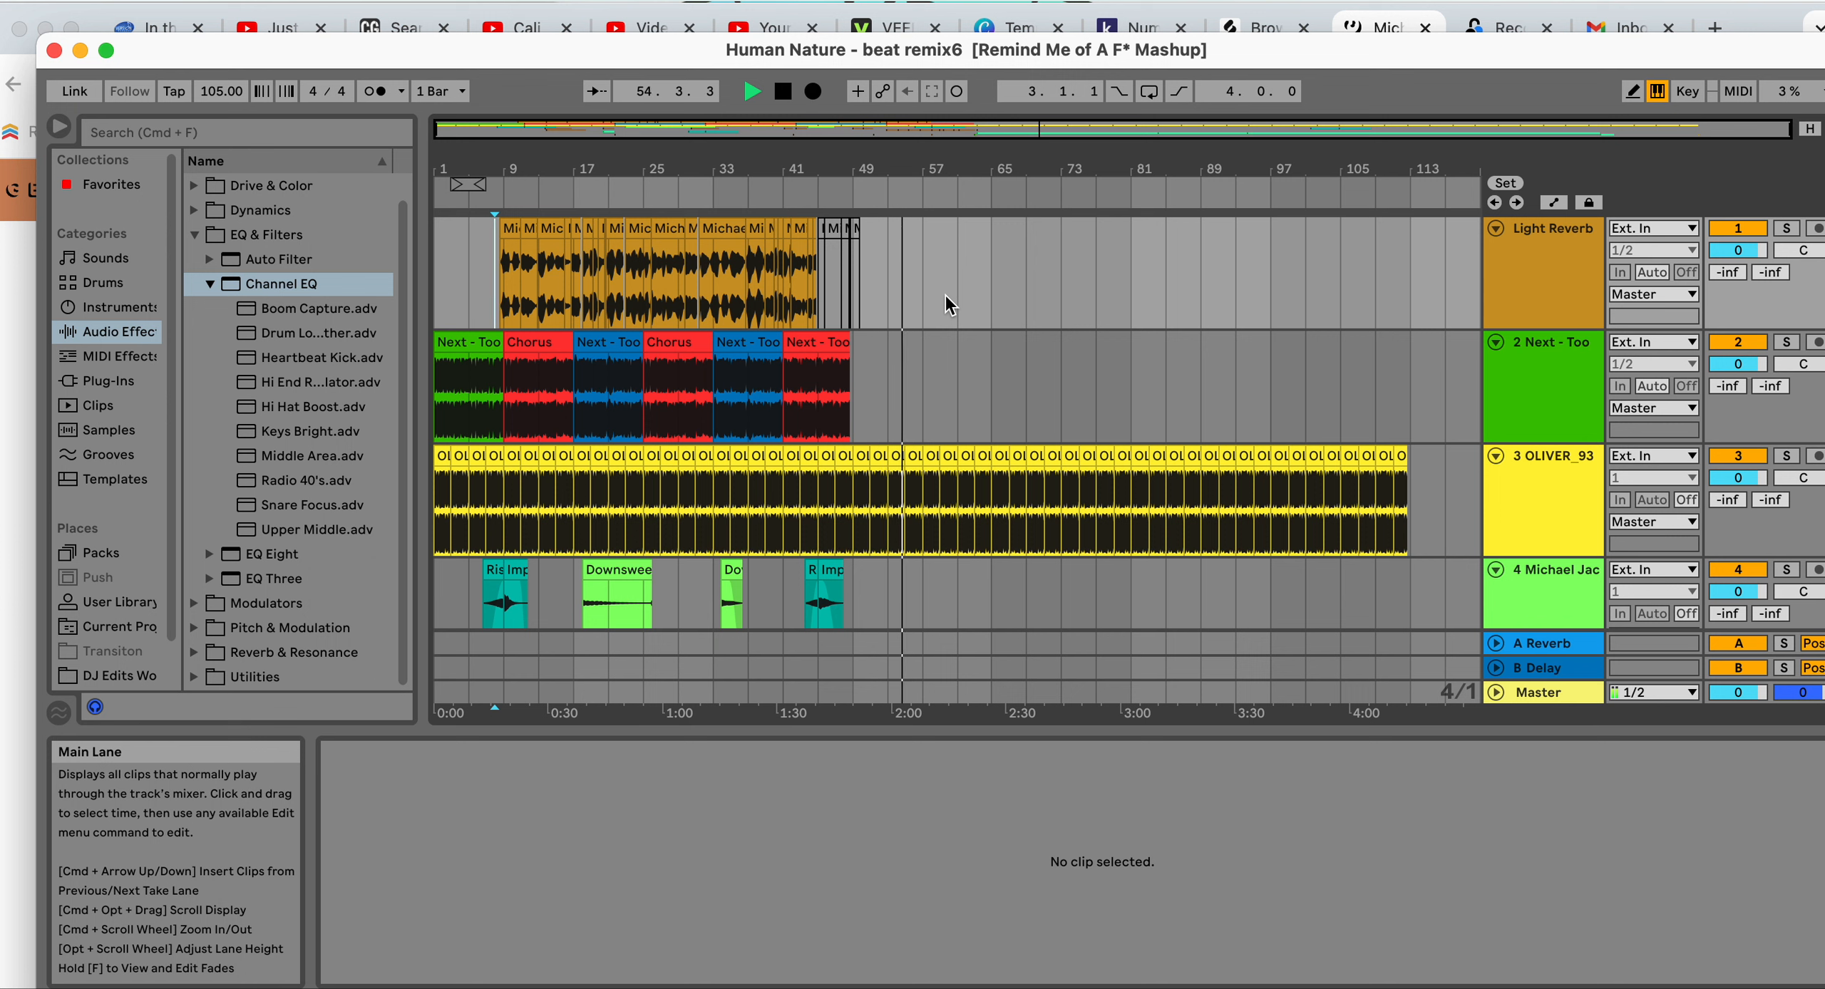
# Step: Scroll the Arrangement View down to check the reverb, Next and Impact tracks during playback
pyautogui.scroll(-3)
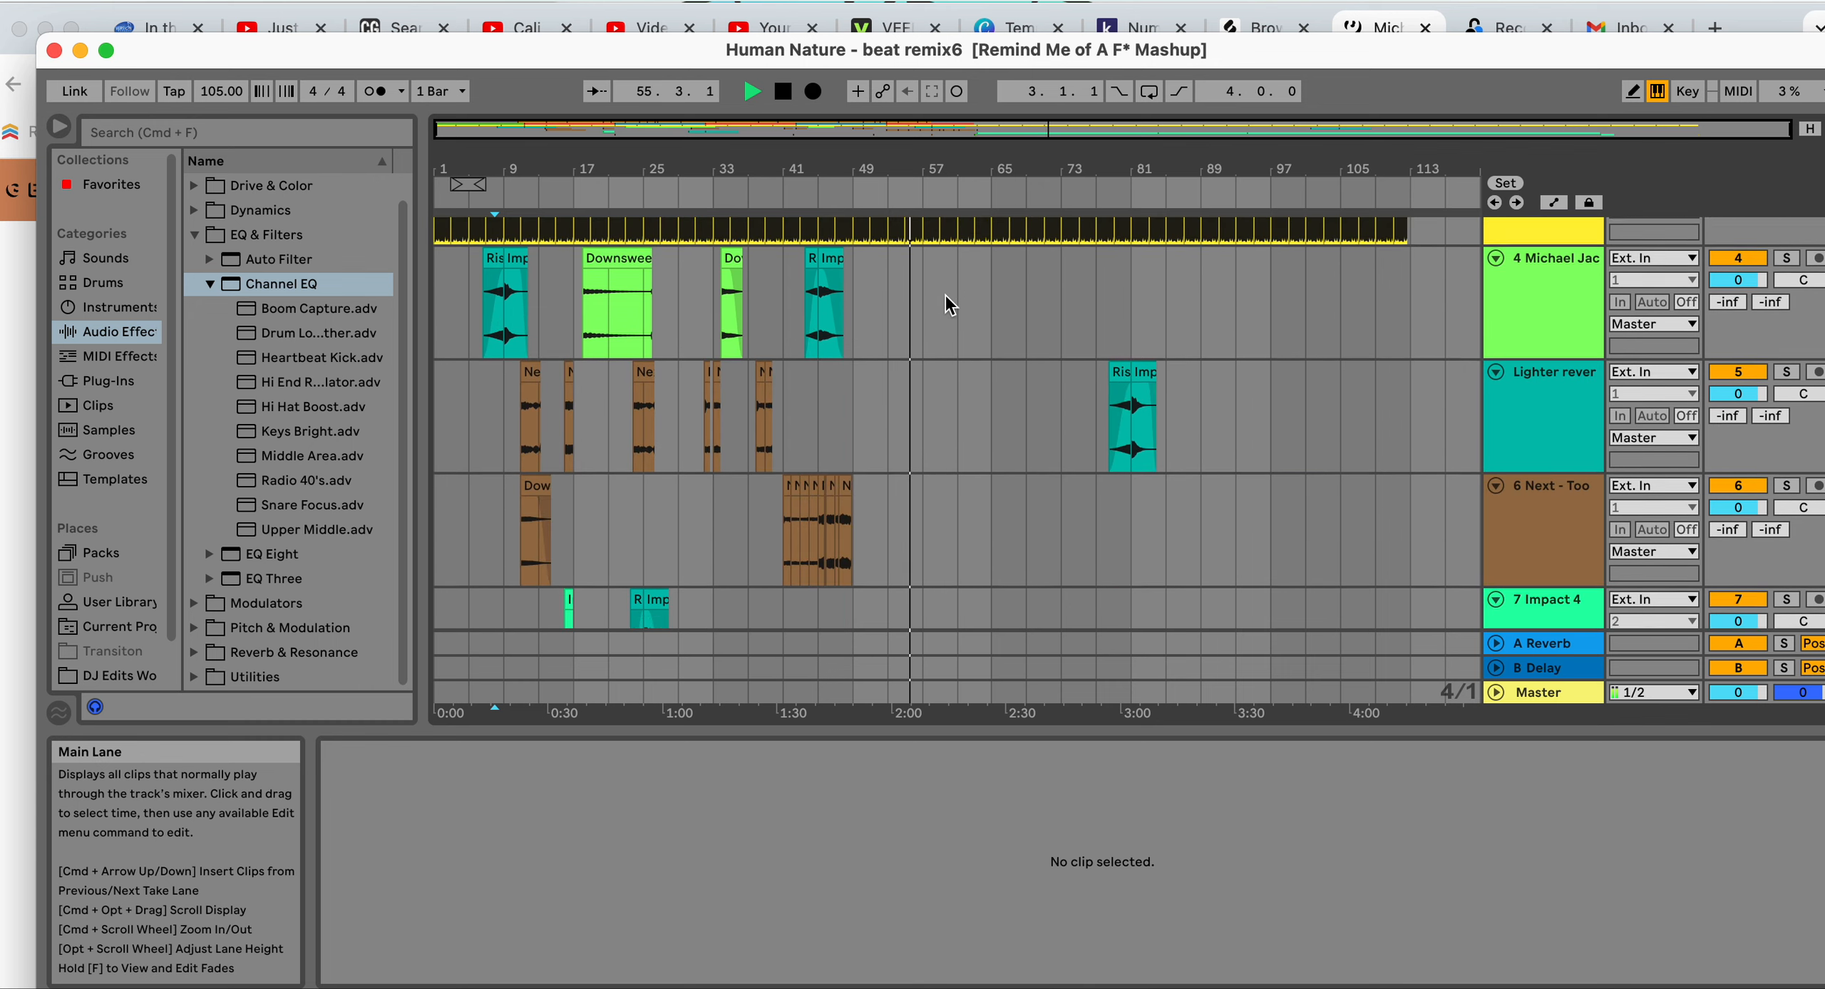
pyautogui.scroll(-3)
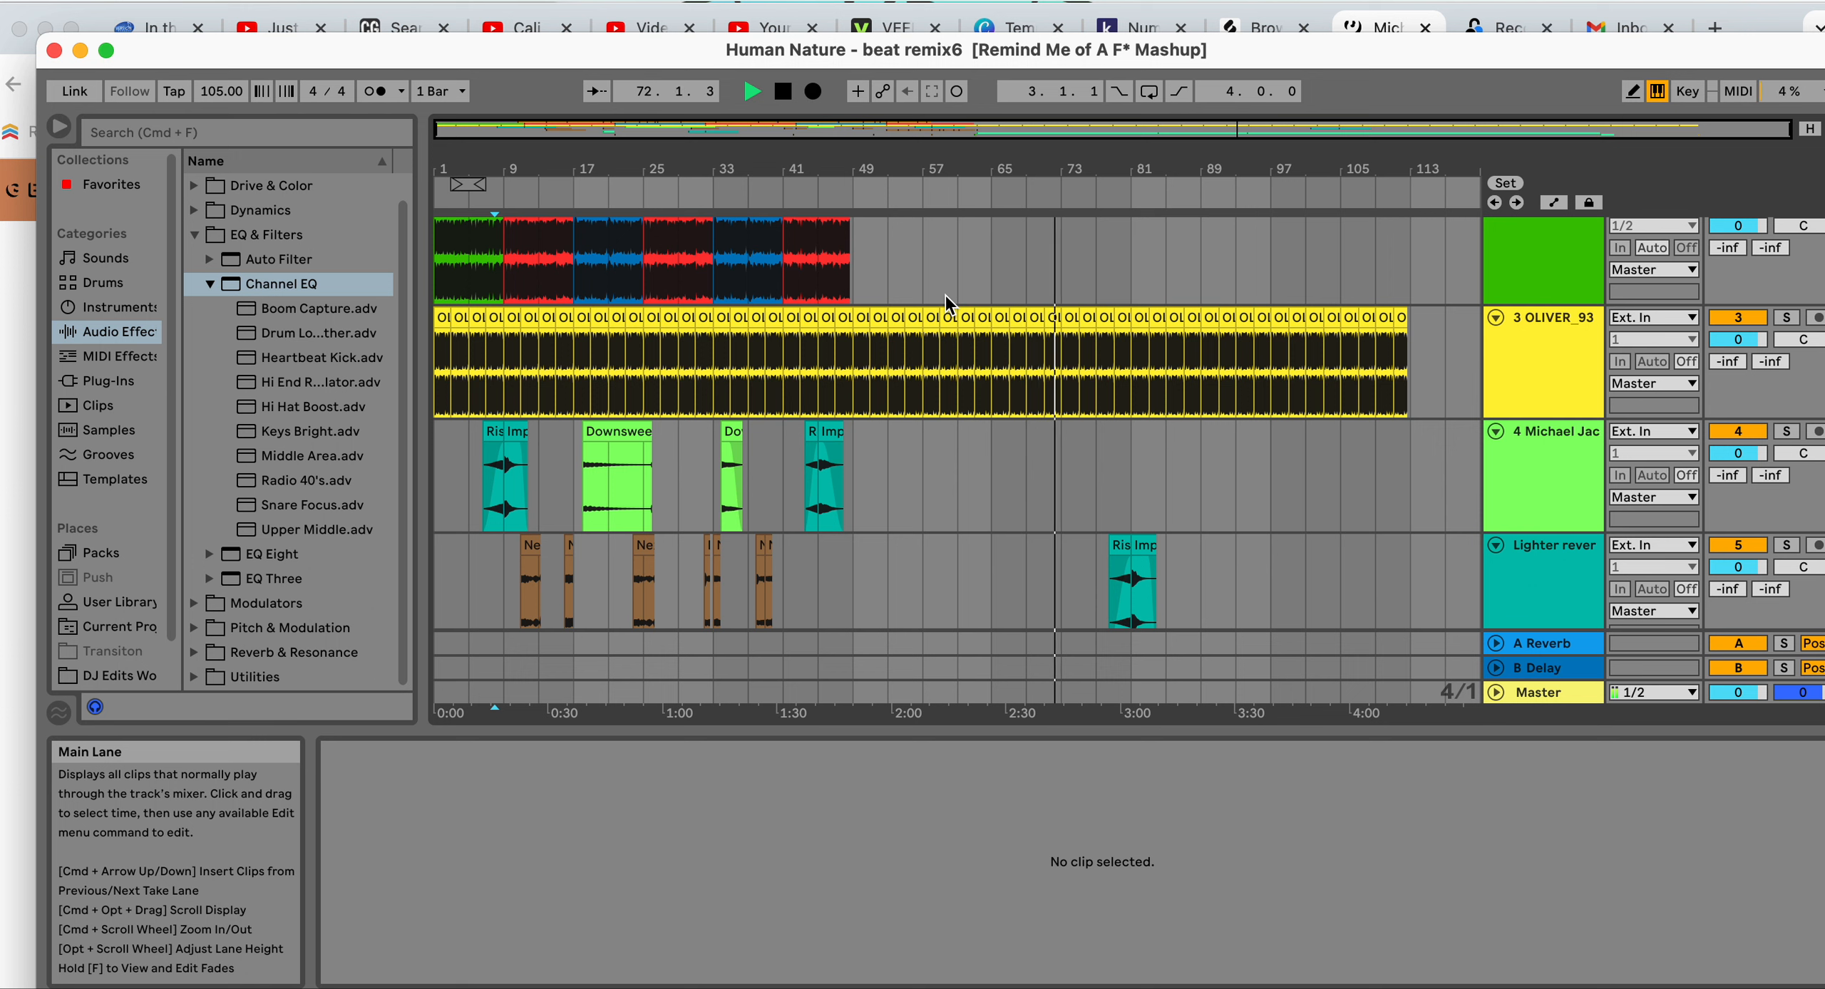
# Step: Scroll the track list while playback runs past bar 100, returning to the top tracks
pyautogui.scroll(-3)
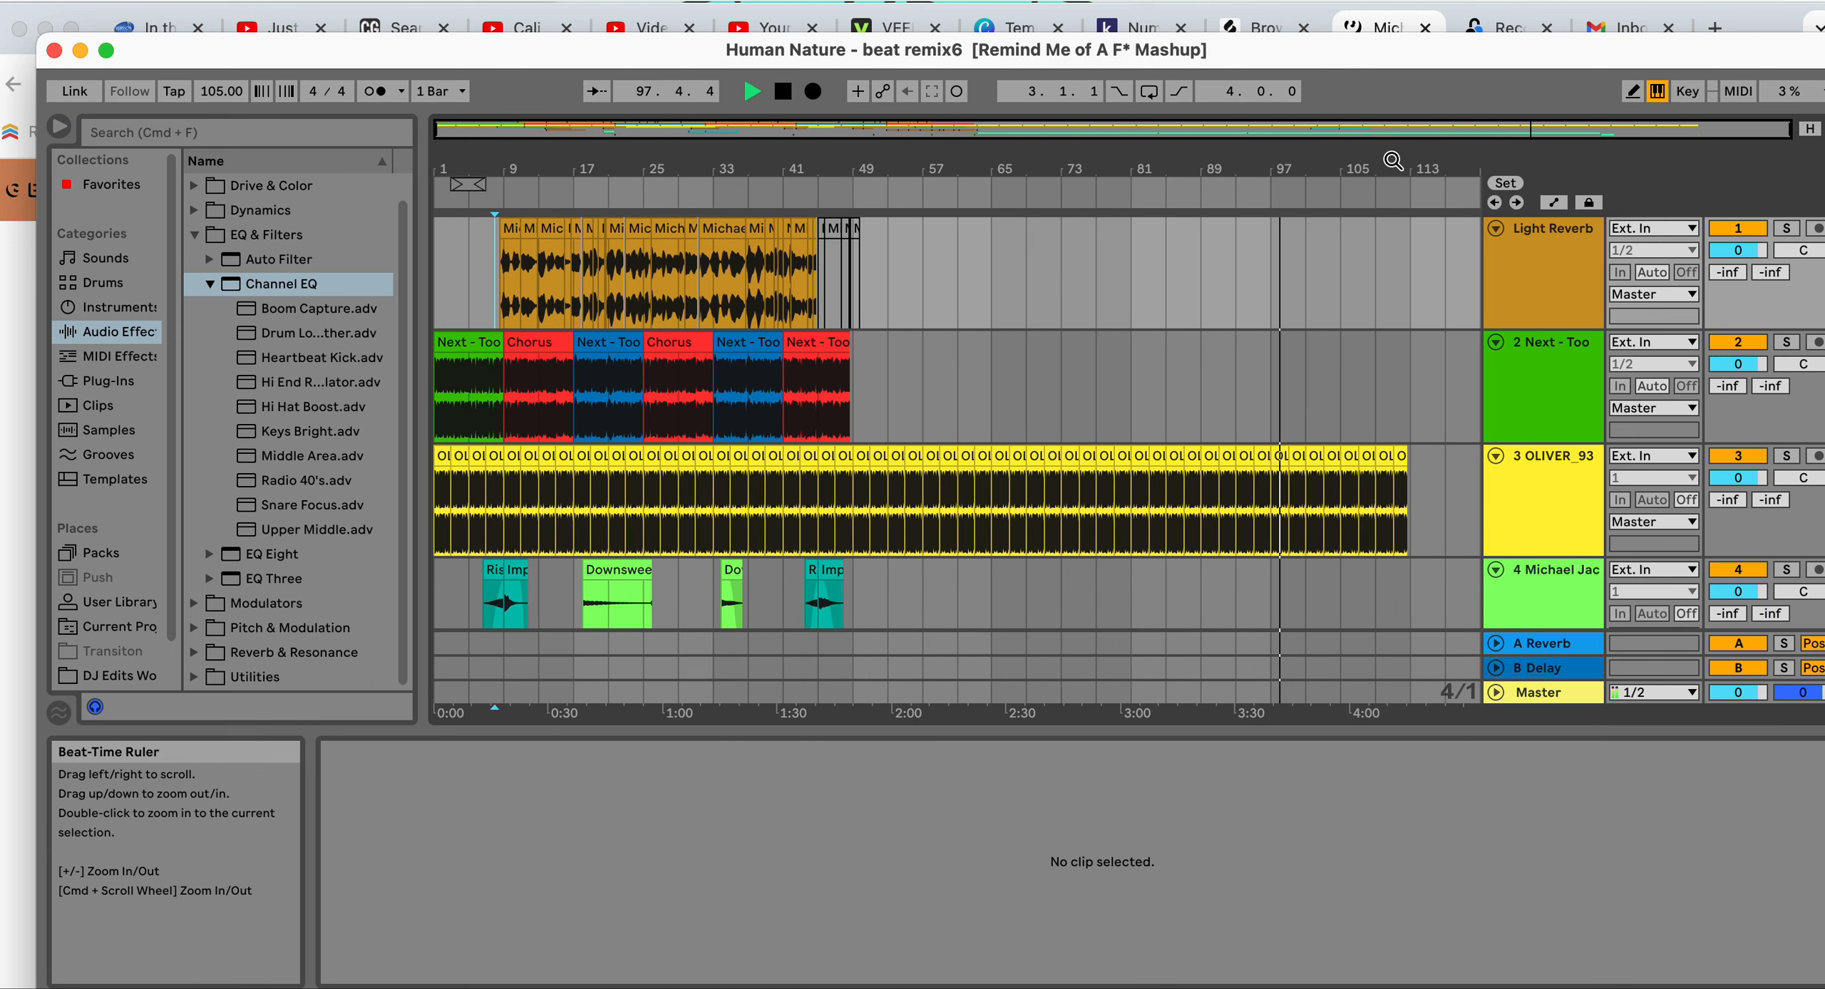
pyautogui.moveTo(1384, 262)
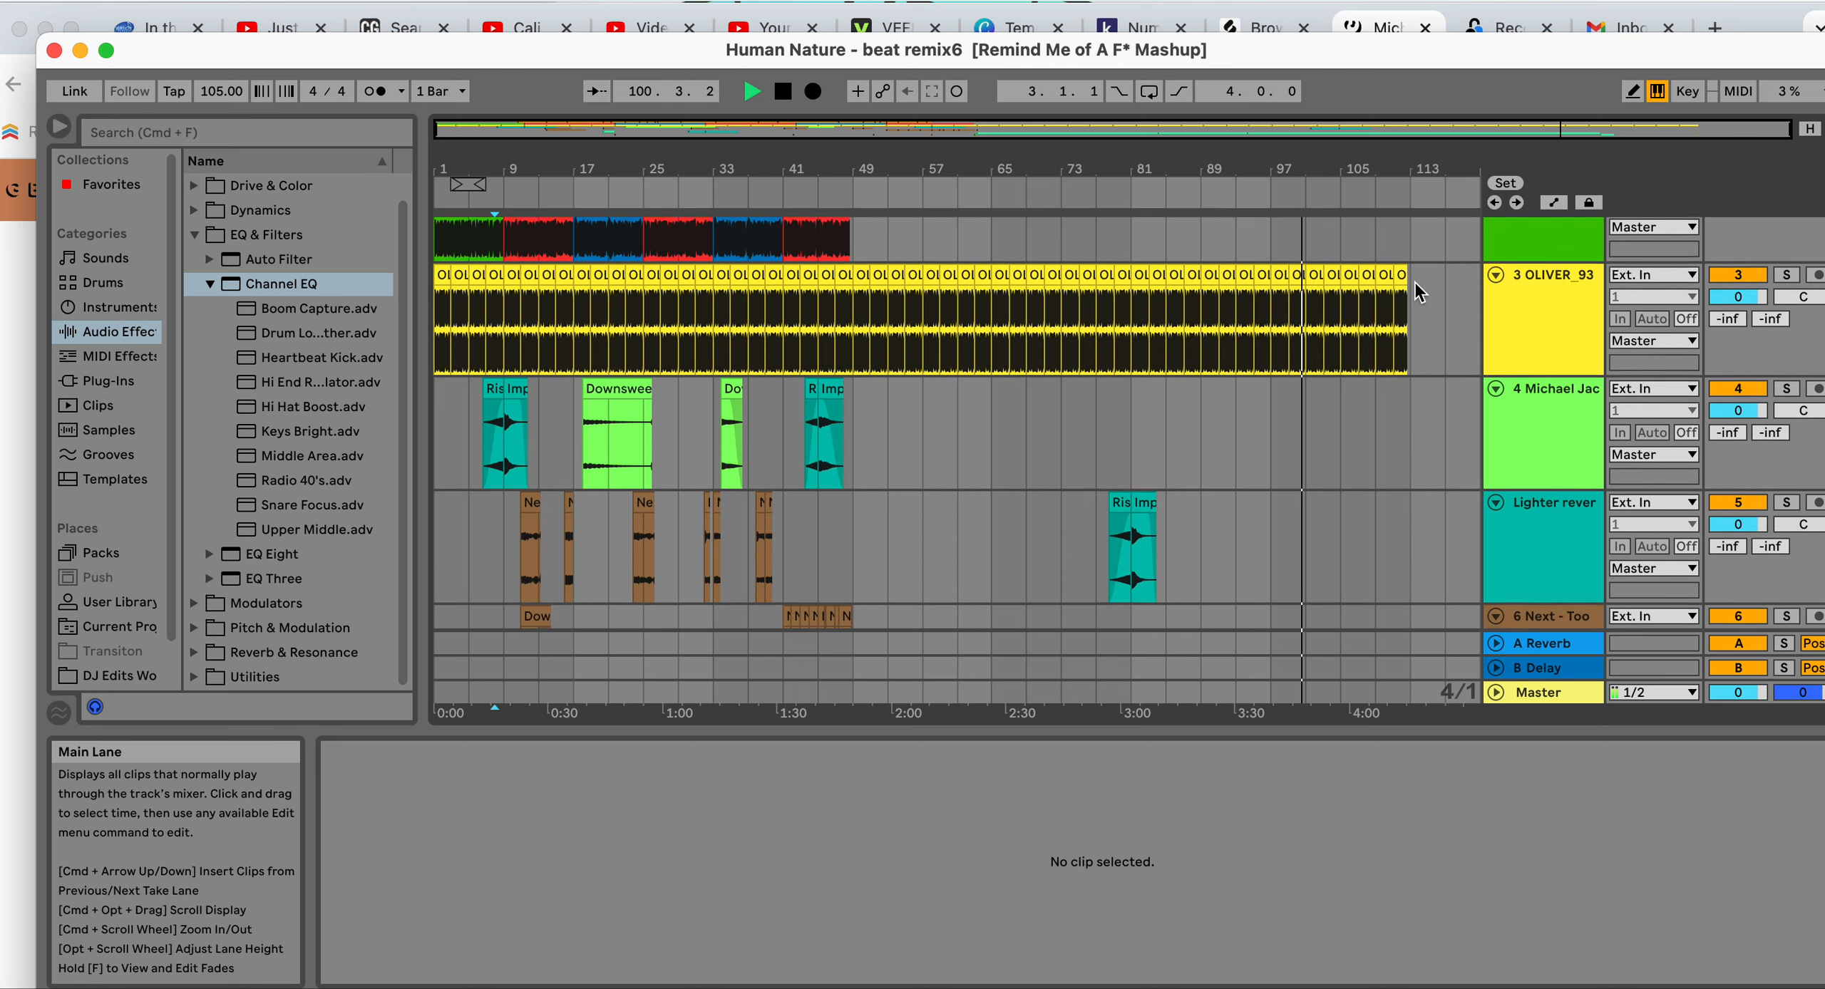
pyautogui.scroll(3)
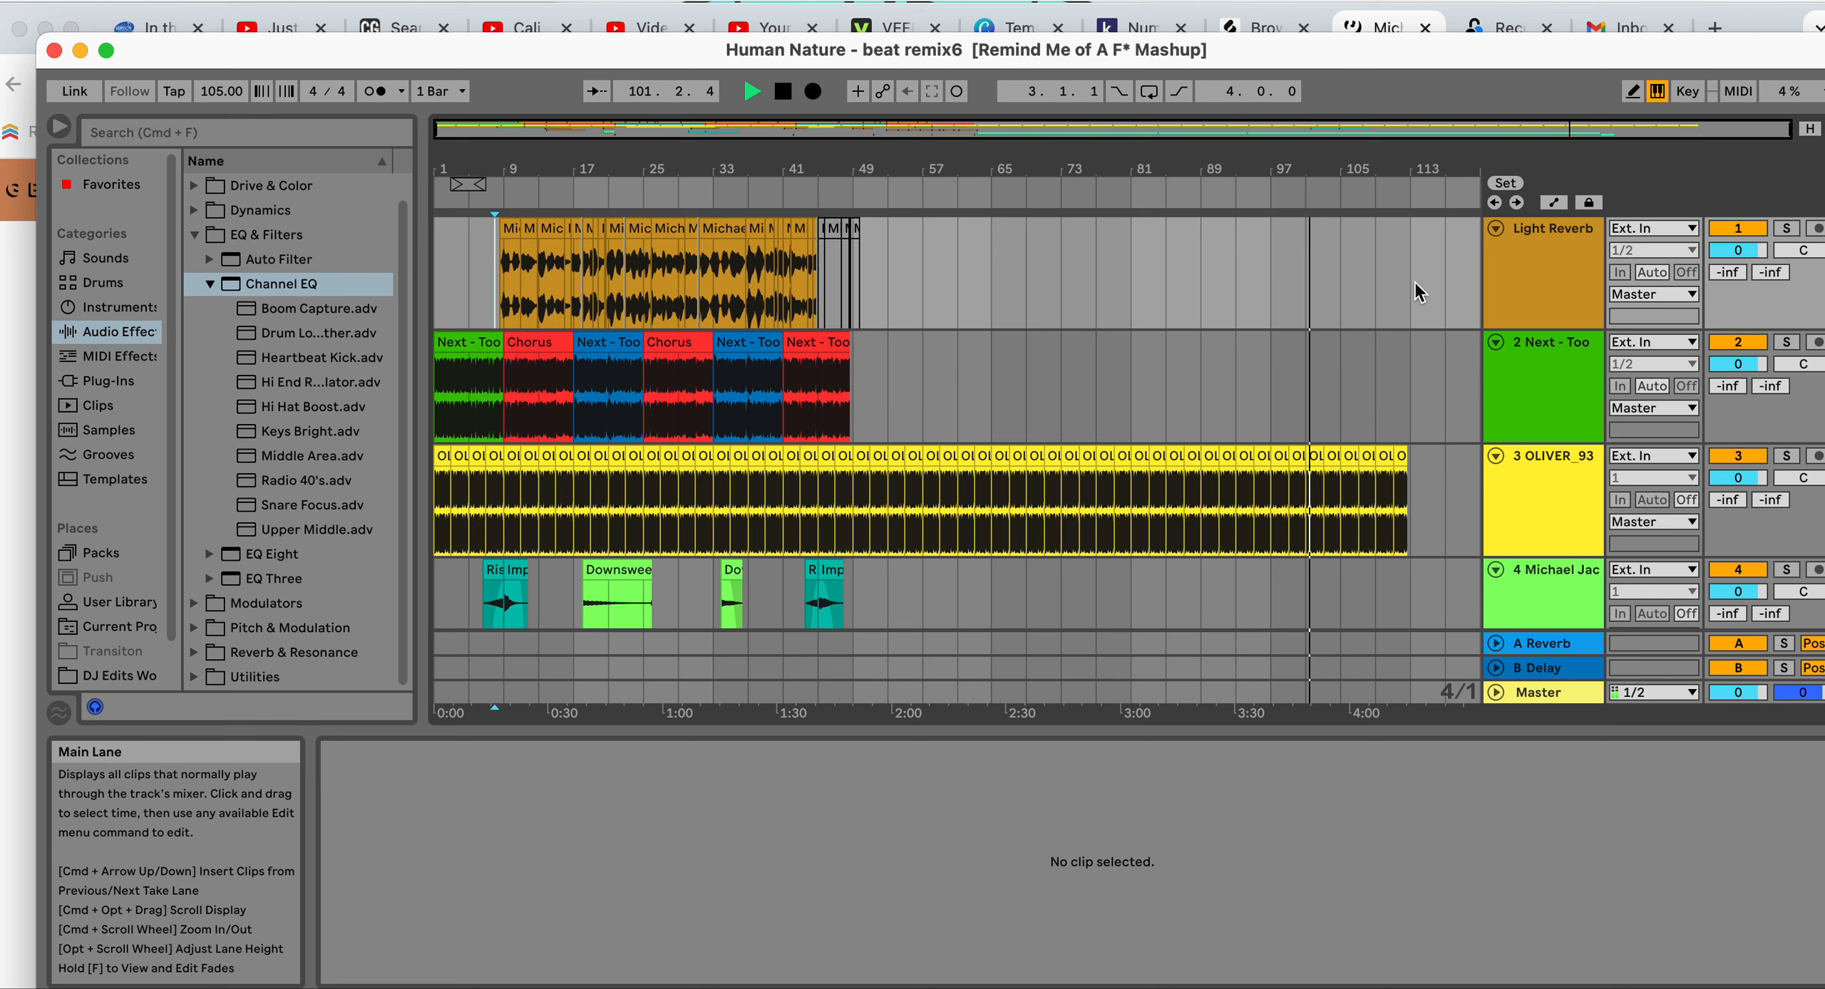